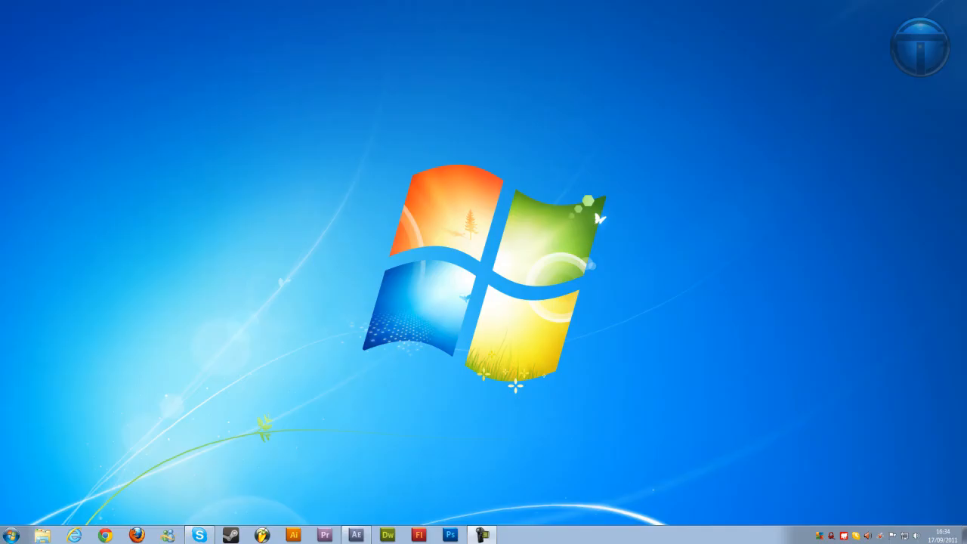
Launch After Effects from the taskbar with the DubstepSong.mp3 project.
click(355, 535)
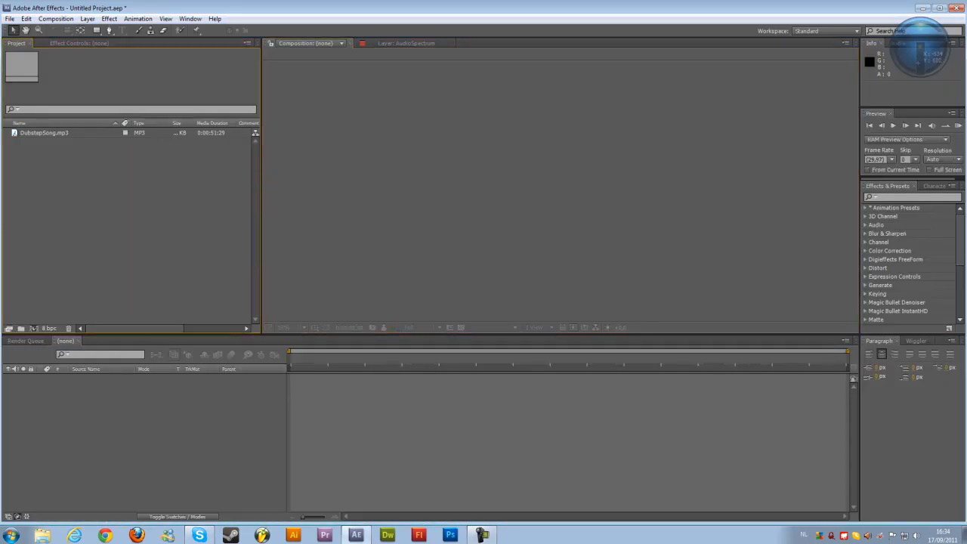
Make a DubstepSong comp from the MP3 and add a comp-size solid named AudioSpectrum.
click(44, 132)
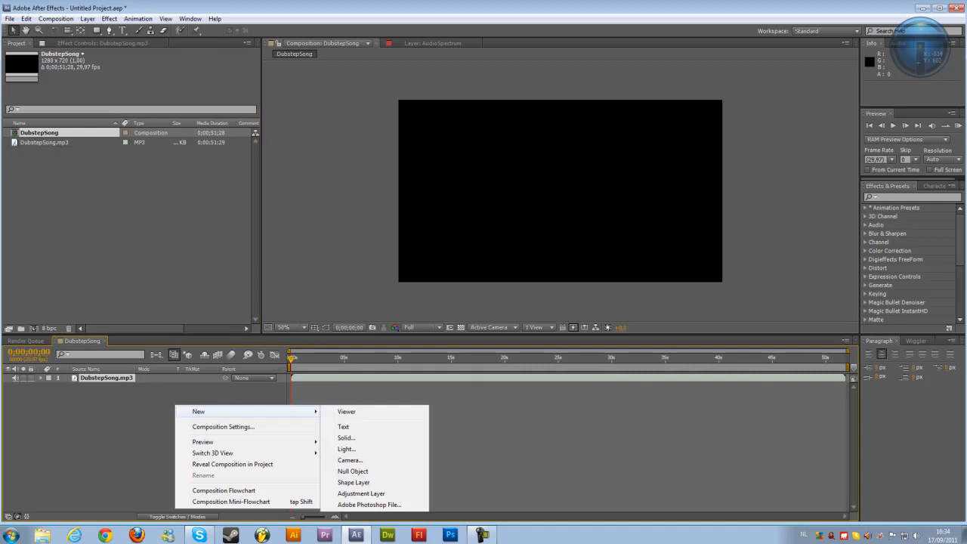
click(346, 438)
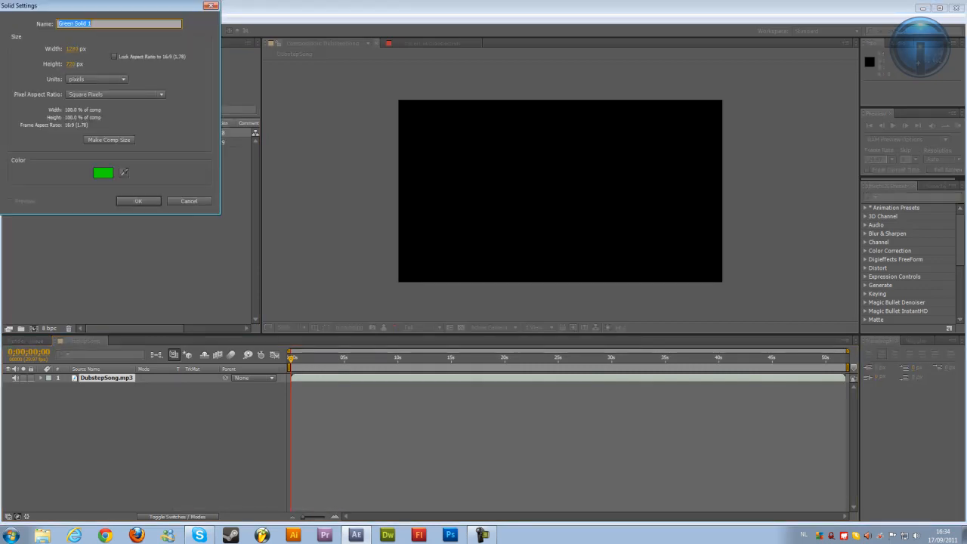
text(AudioSpectrum)
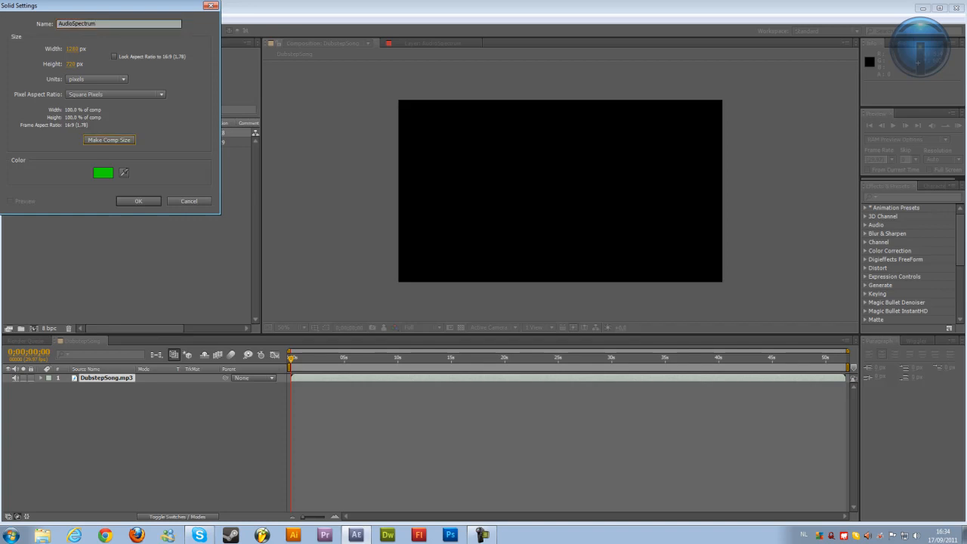
click(137, 201)
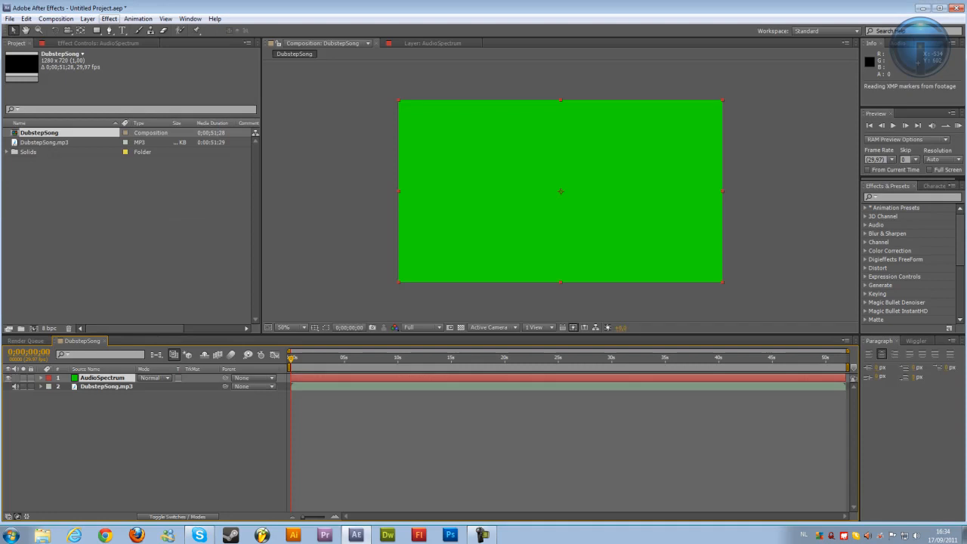
Apply Audio Spectrum to the solid with DubstepSong.mp3 as its audio layer.
click(109, 18)
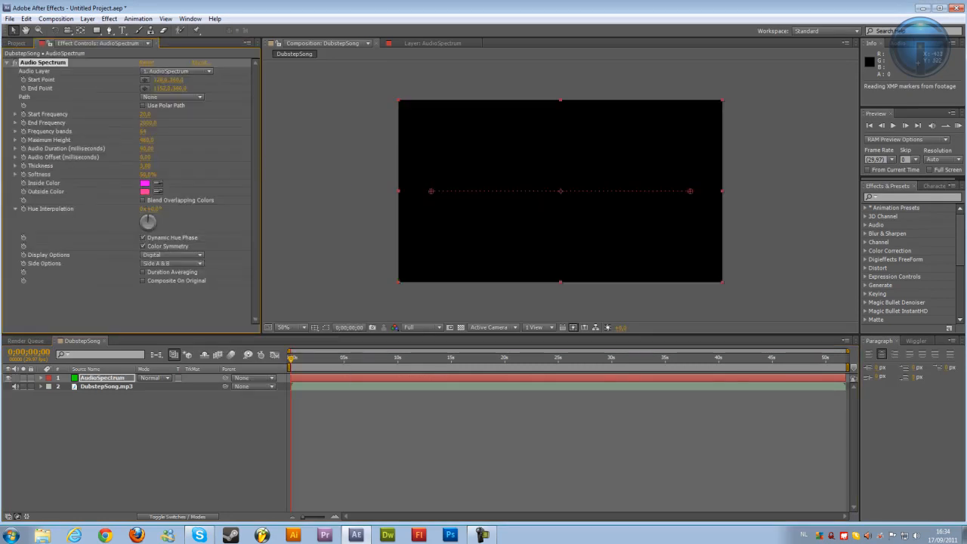
click(109, 18)
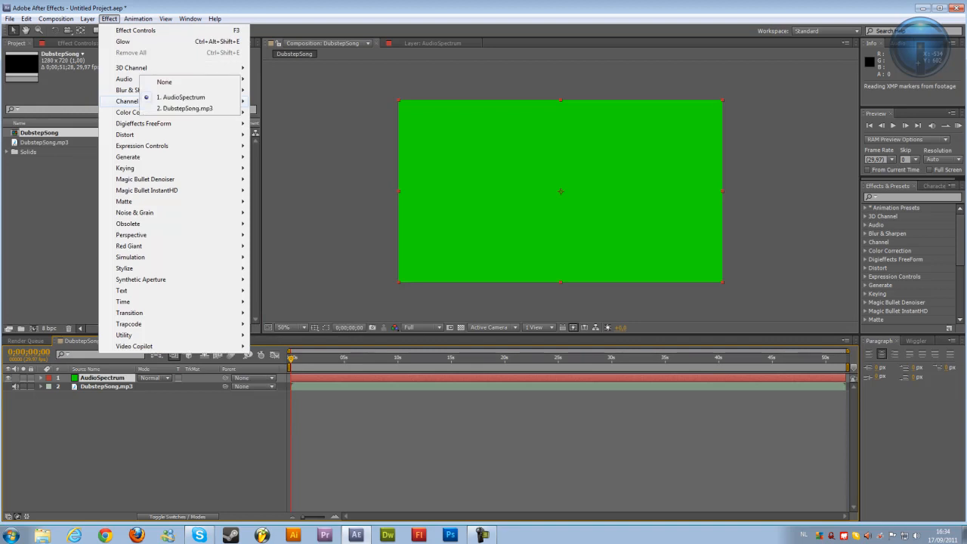
click(185, 108)
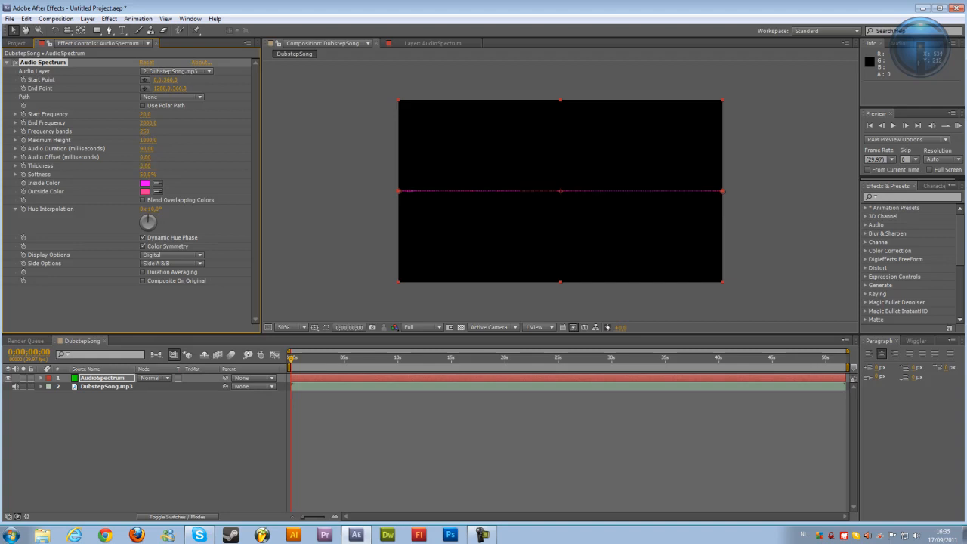
Set inside colour blue and outside colour light blue, then add a Glow effect.
click(146, 182)
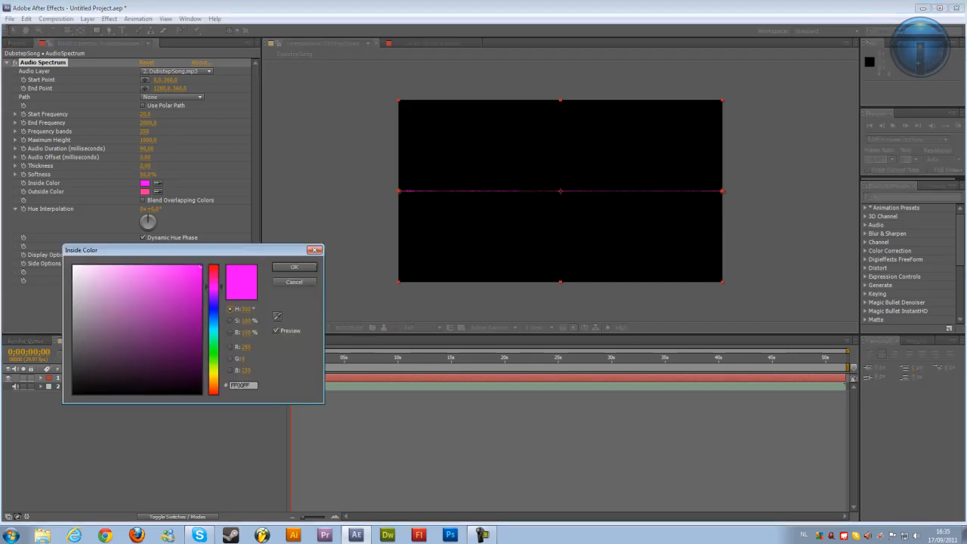
click(293, 266)
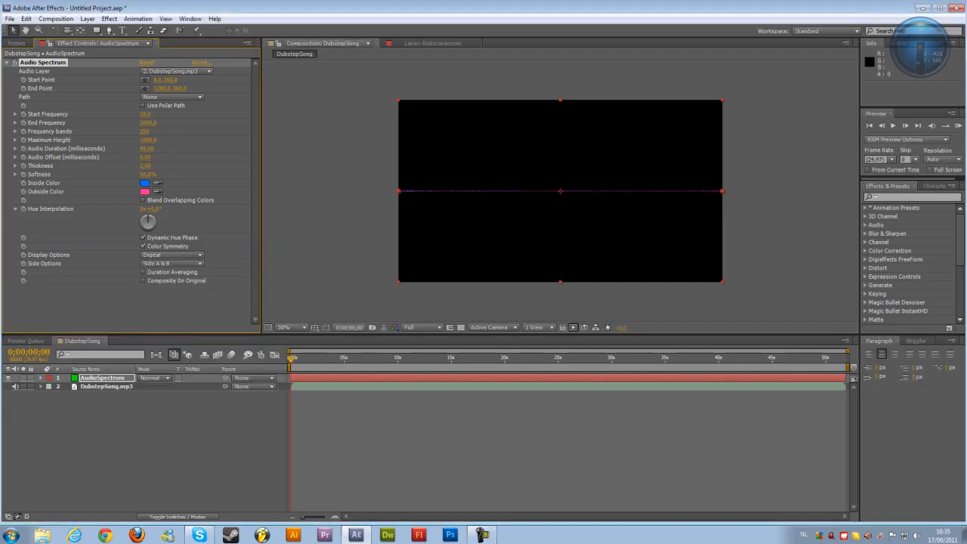
click(146, 191)
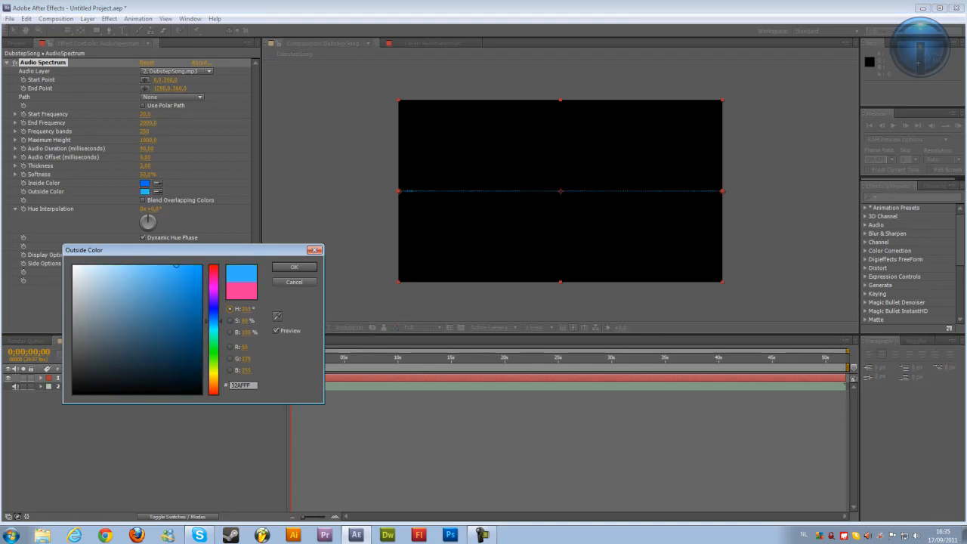
click(294, 281)
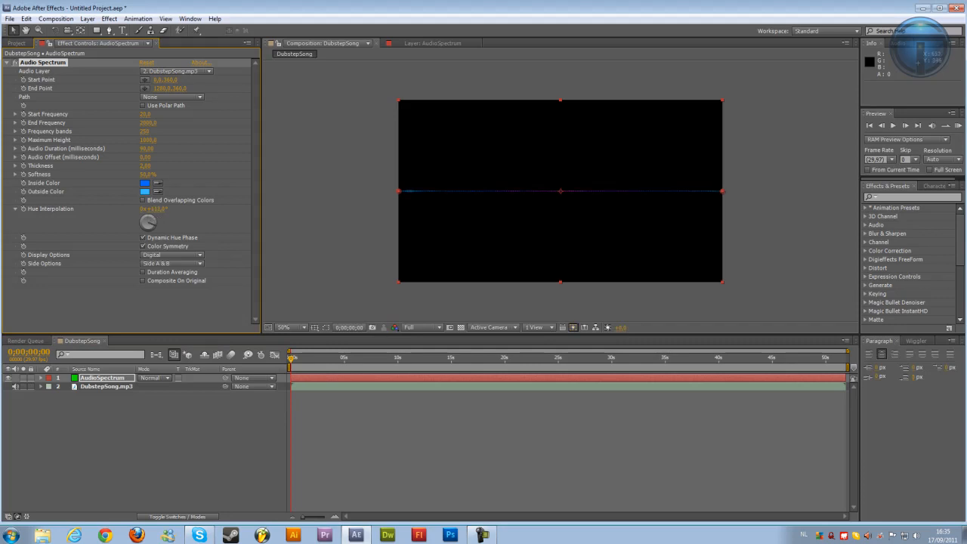
double_click(159, 208)
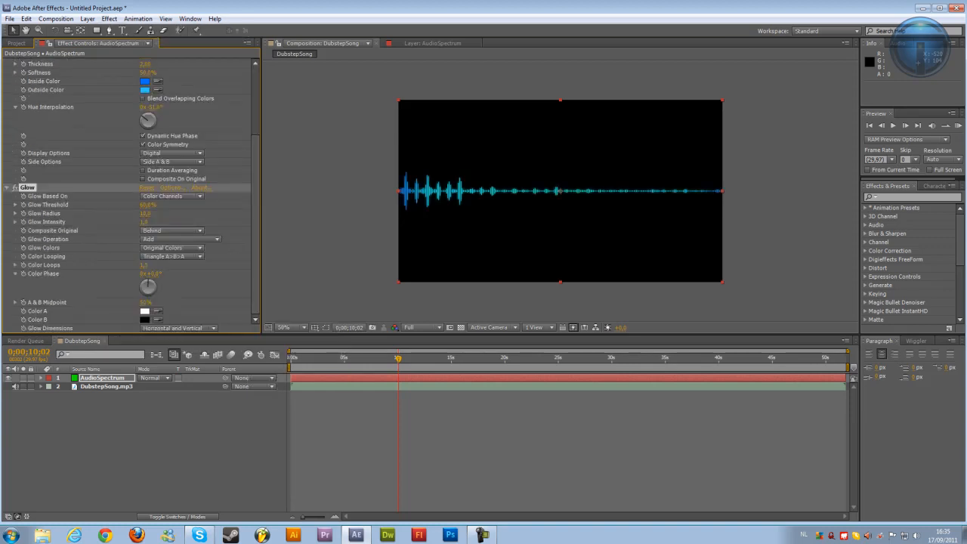
Raise Glow Radius and use A & B colours: blue Color A, green Color B.
double_click(146, 213)
text(50)
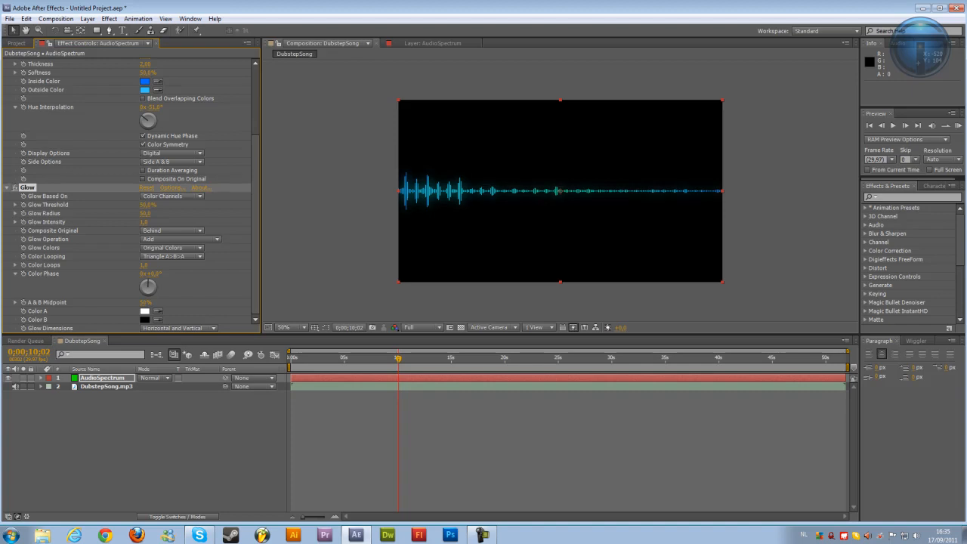
click(172, 247)
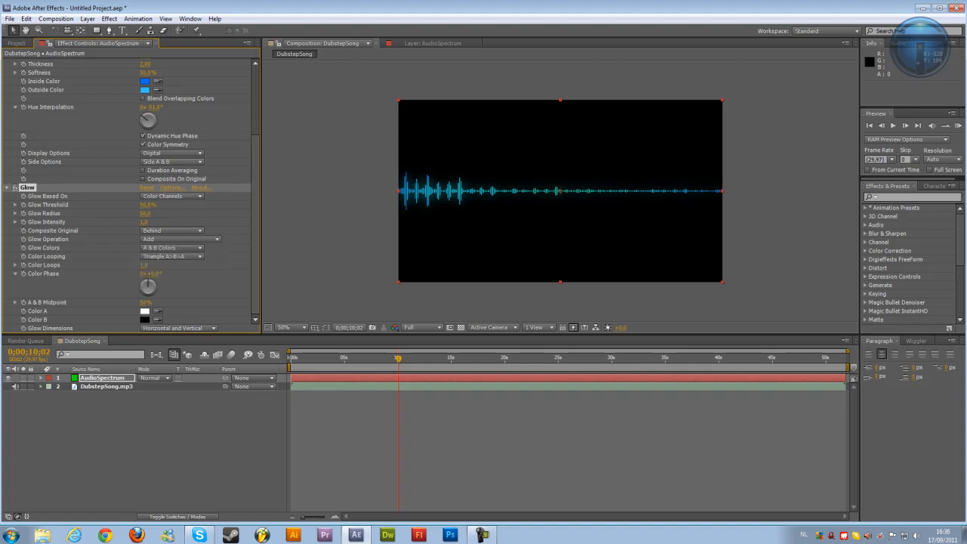
click(145, 311)
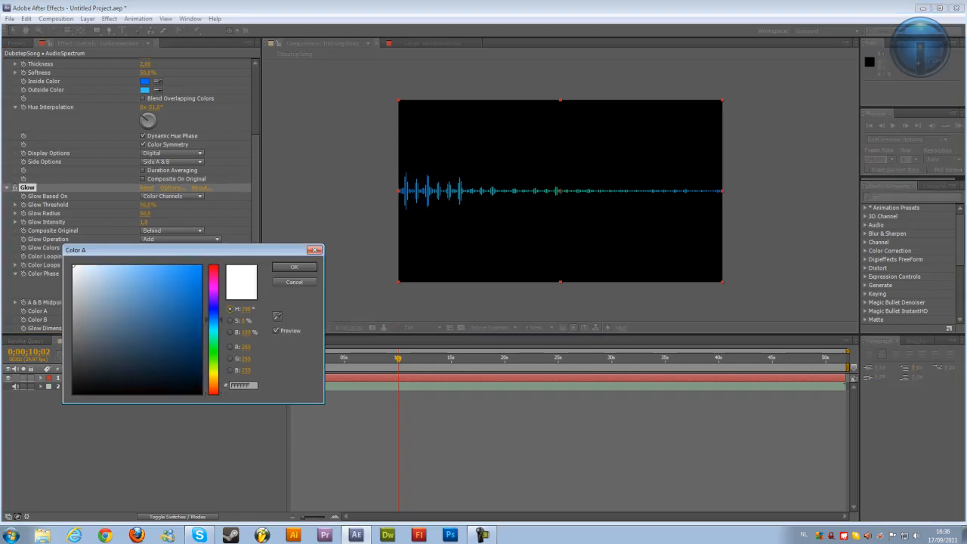
click(294, 266)
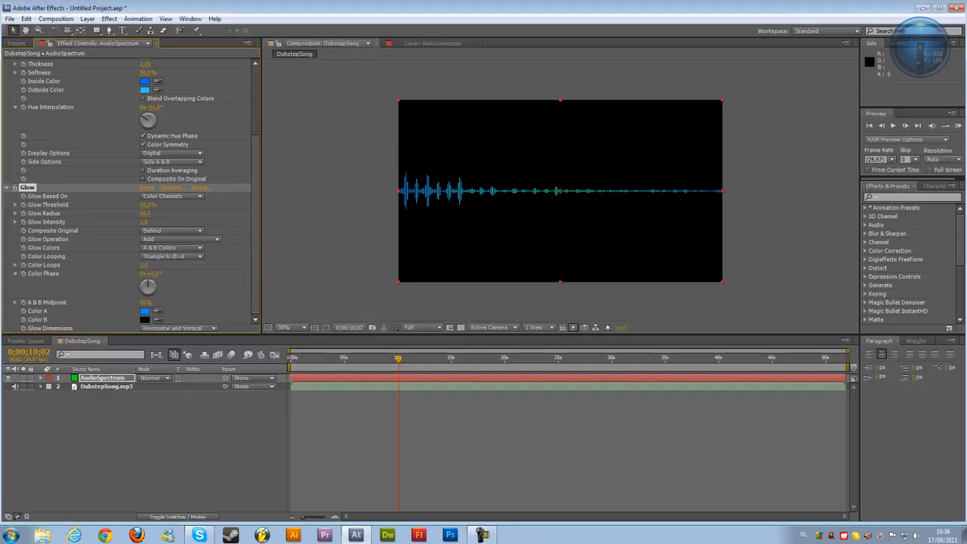
click(145, 319)
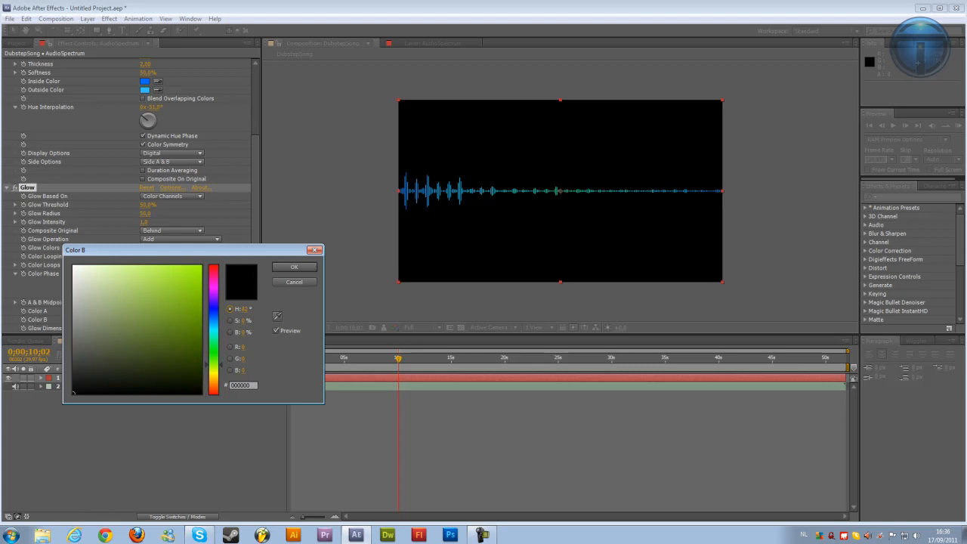
click(193, 268)
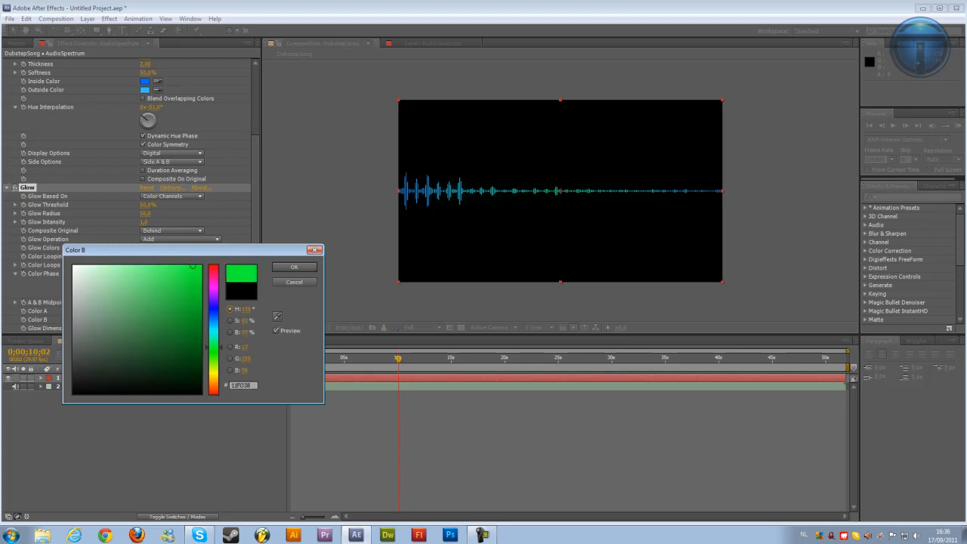
click(193, 269)
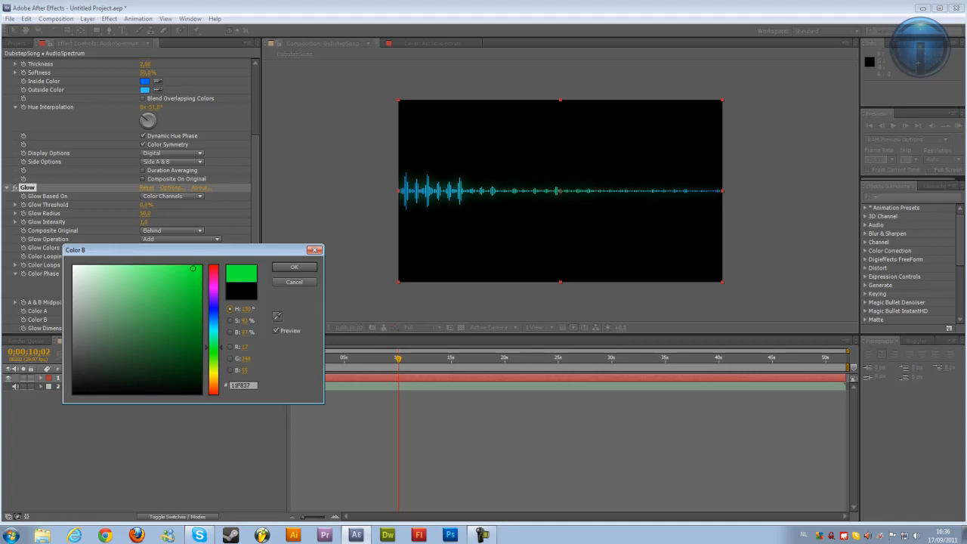
click(294, 266)
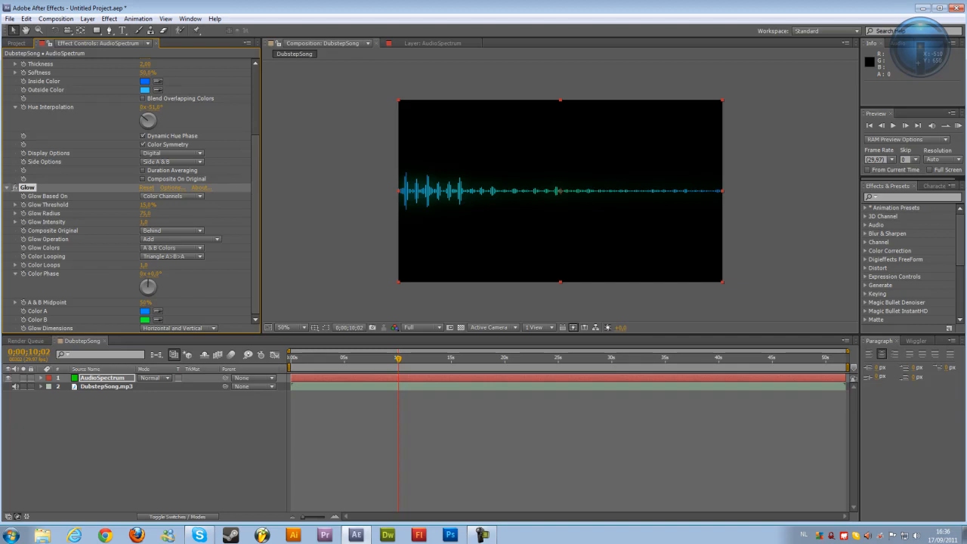
Switch the spectrum display to Analog dots and increase the frequency bands.
click(171, 255)
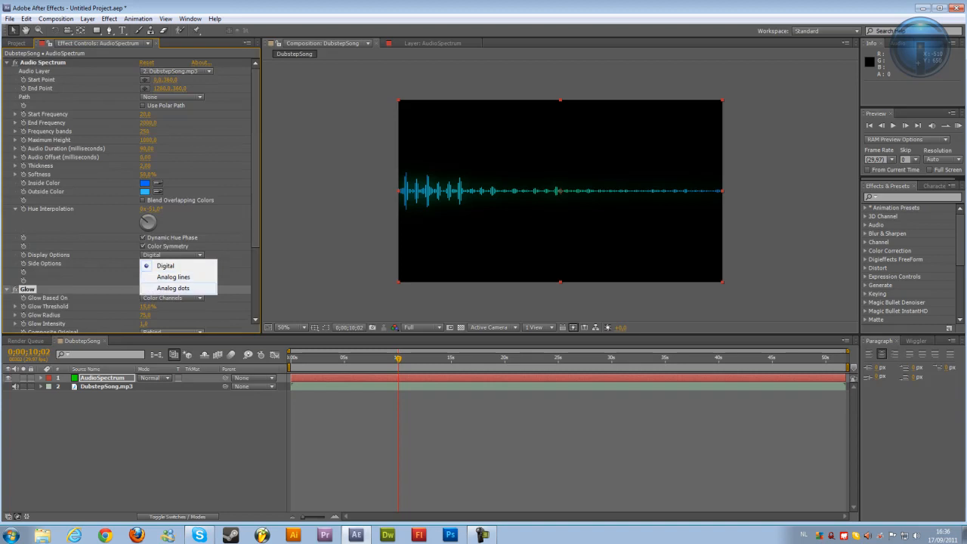
click(173, 287)
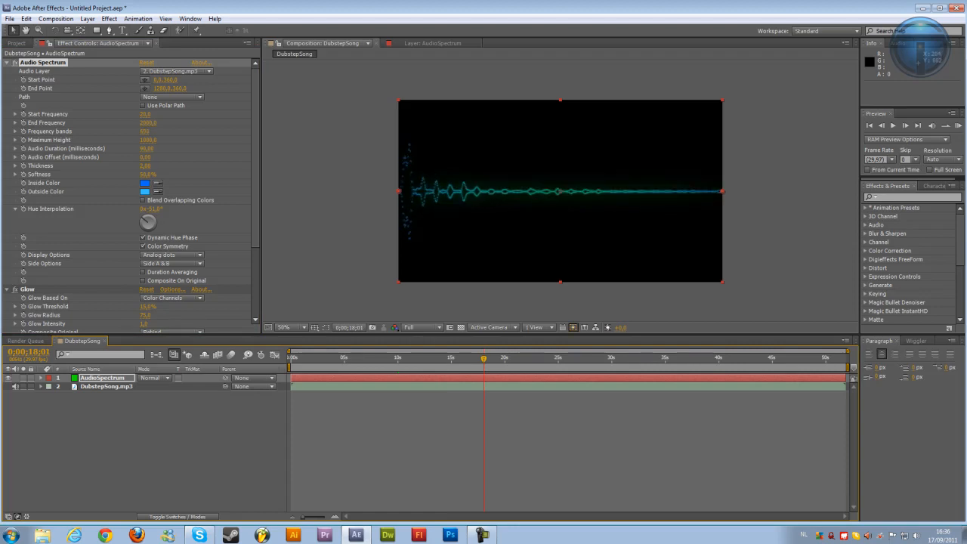
click(523, 356)
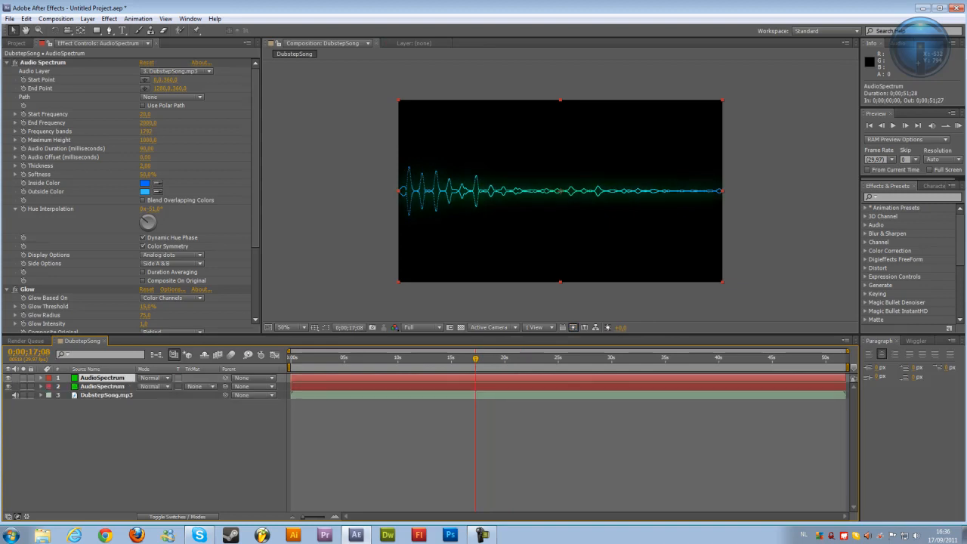
Set the top spectrum copy to Digital display, then select both spectrum layers.
click(171, 254)
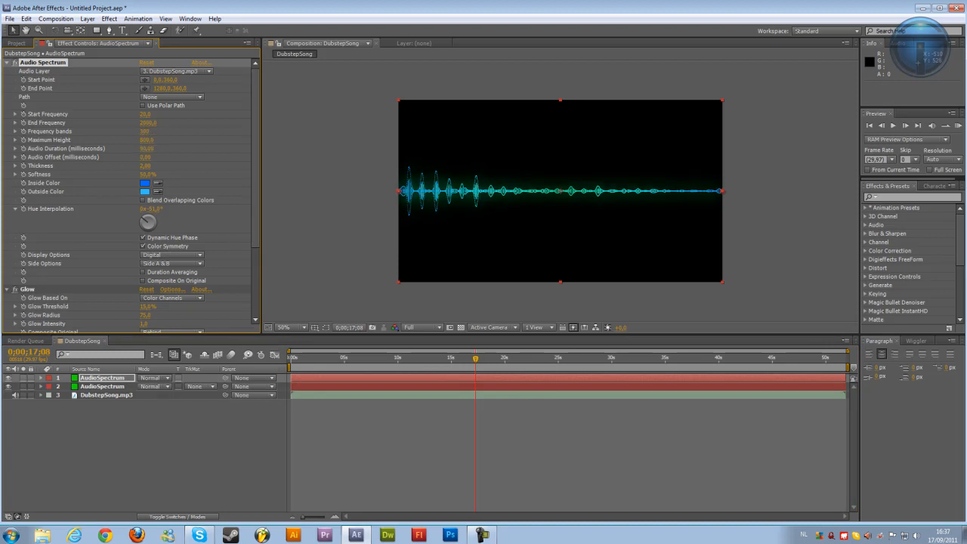
click(102, 386)
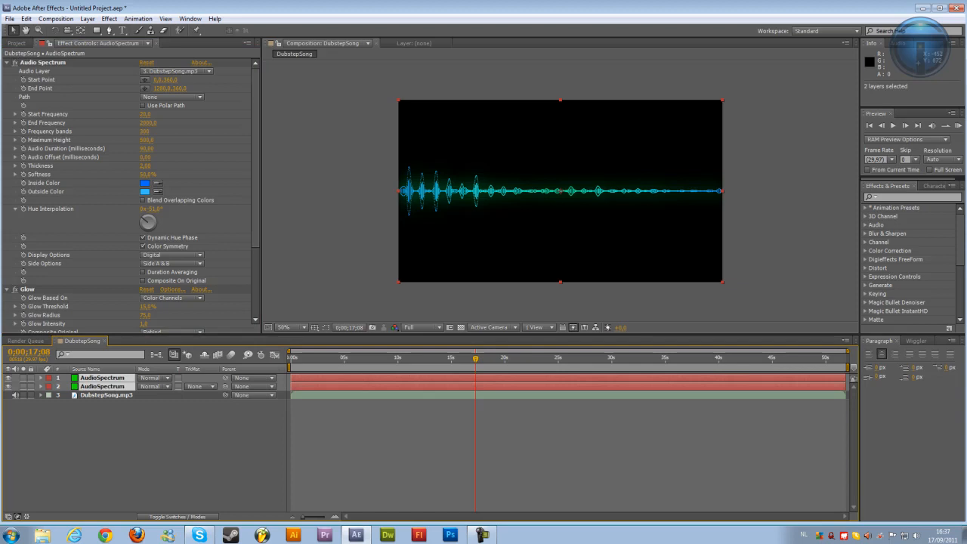
click(87, 18)
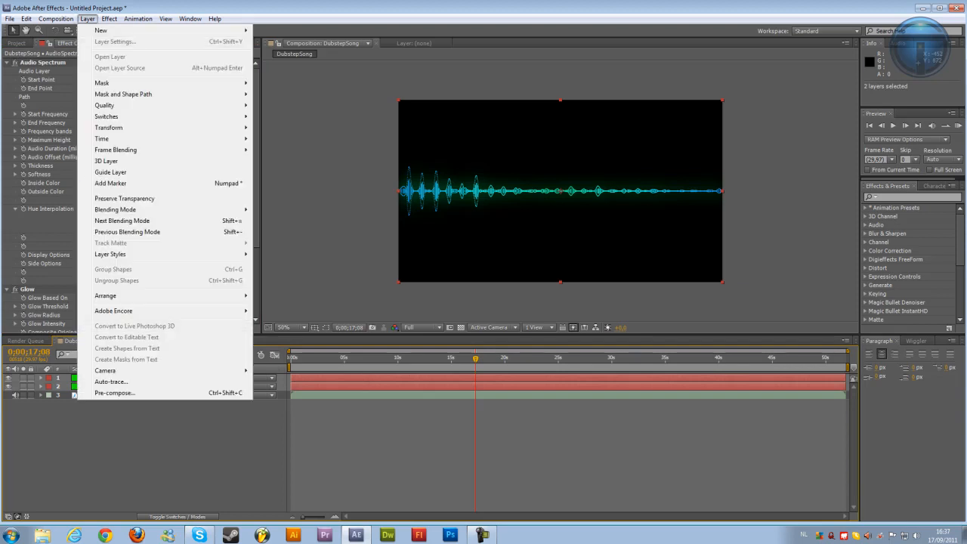
Dismiss the accidental Auto-trace and pre-compose the layers into a composition named Audio.
click(114, 393)
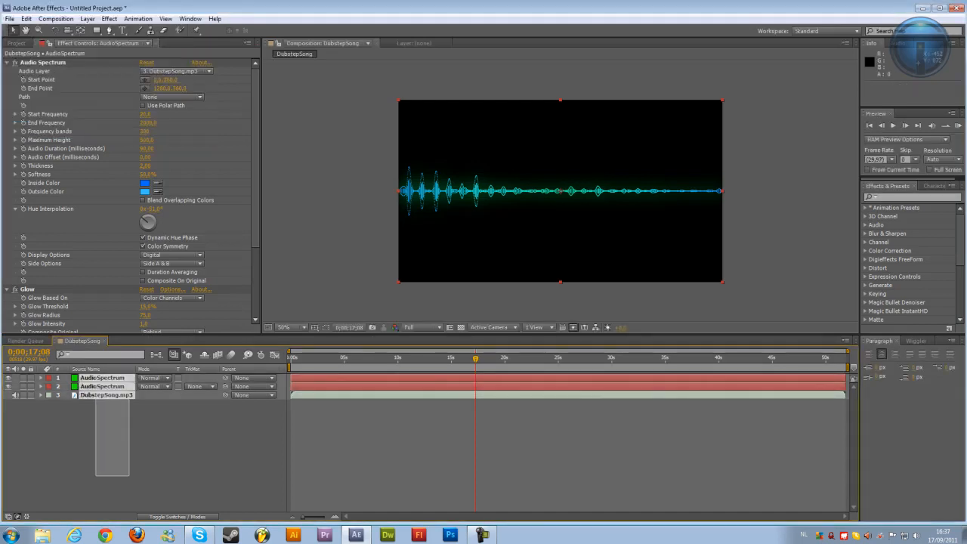
click(111, 381)
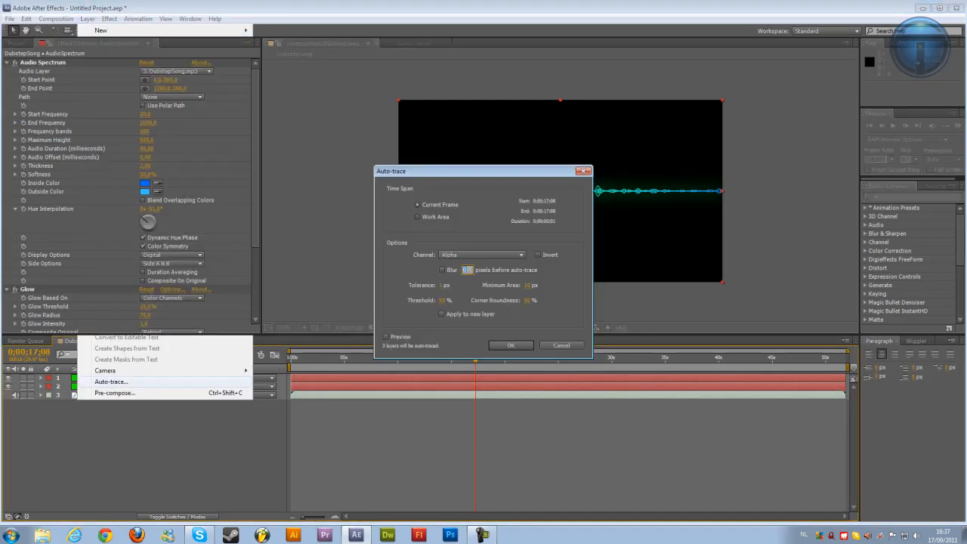
click(86, 18)
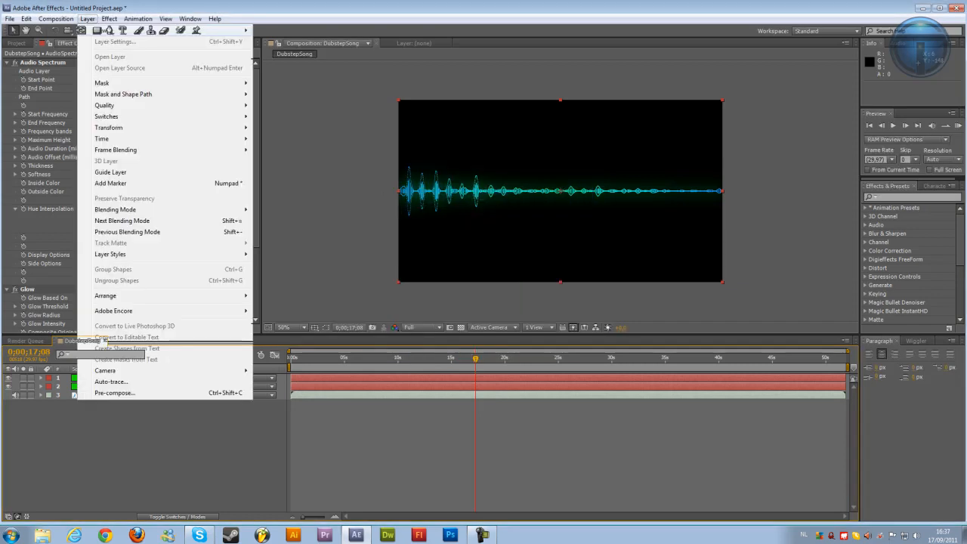
click(115, 392)
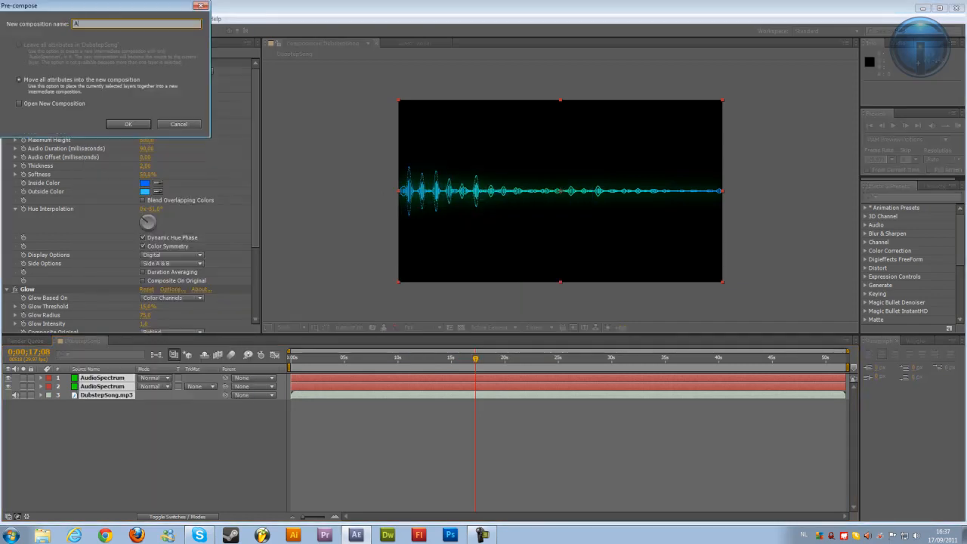
click(128, 124)
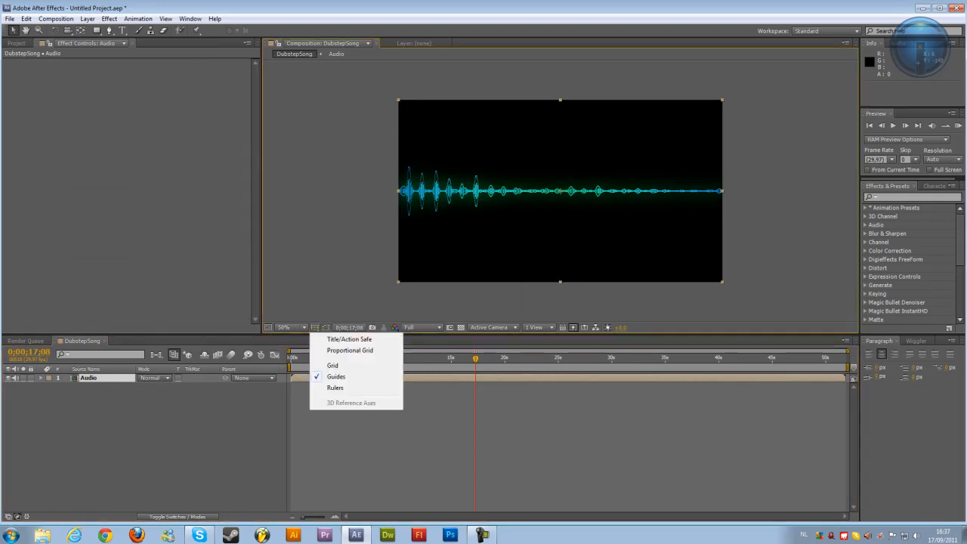
Show Title/Action Safe margins while mirroring the Audio layer copy to centre.
click(349, 339)
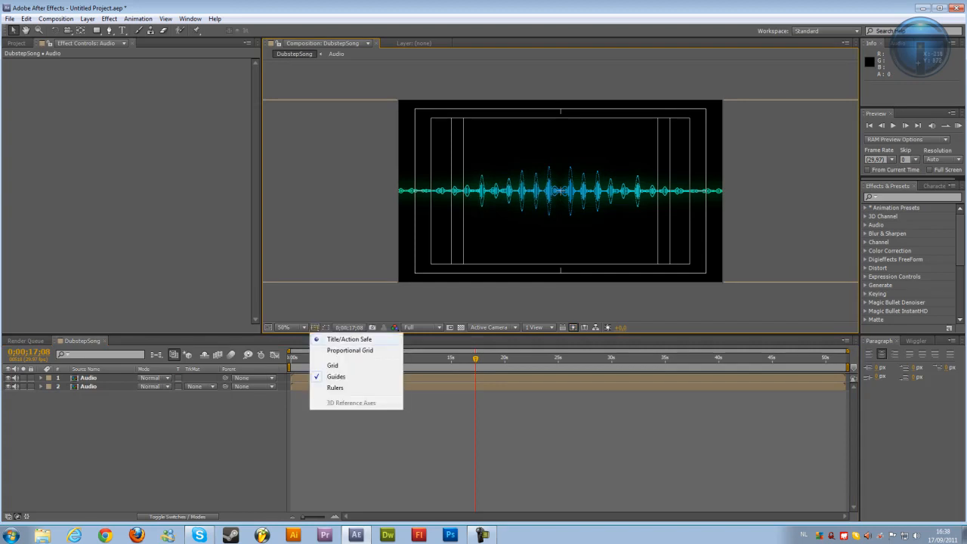
click(336, 377)
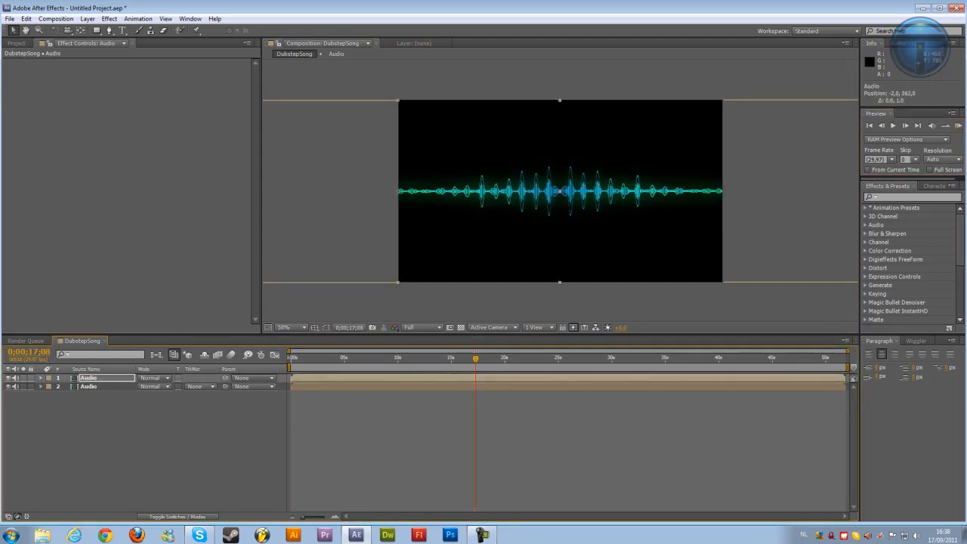
Run a RAM Preview of the mirrored spectrum with the song.
click(917, 125)
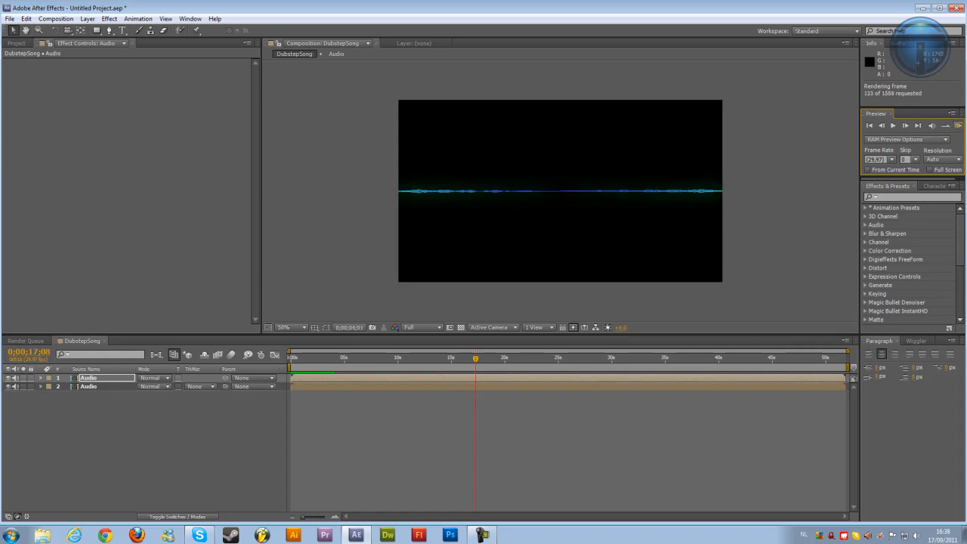
click(905, 126)
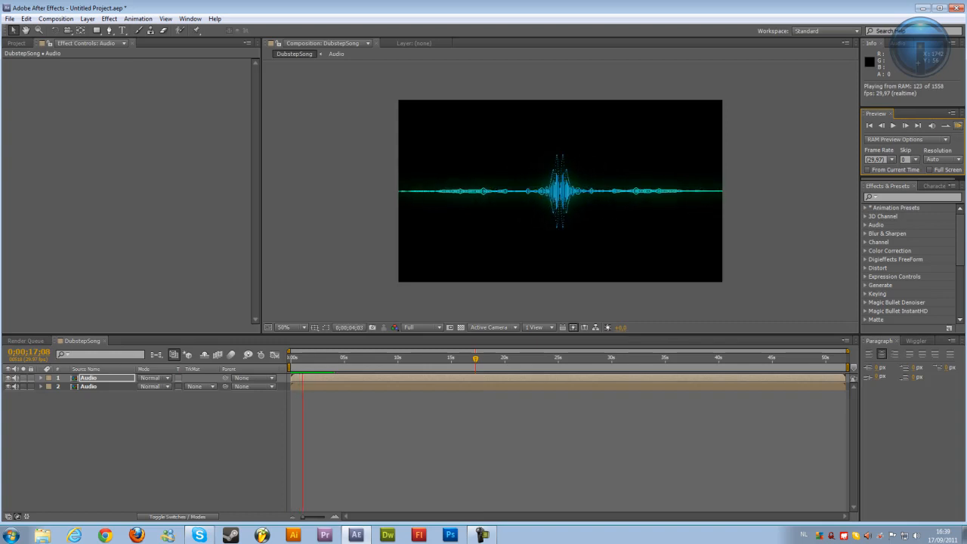